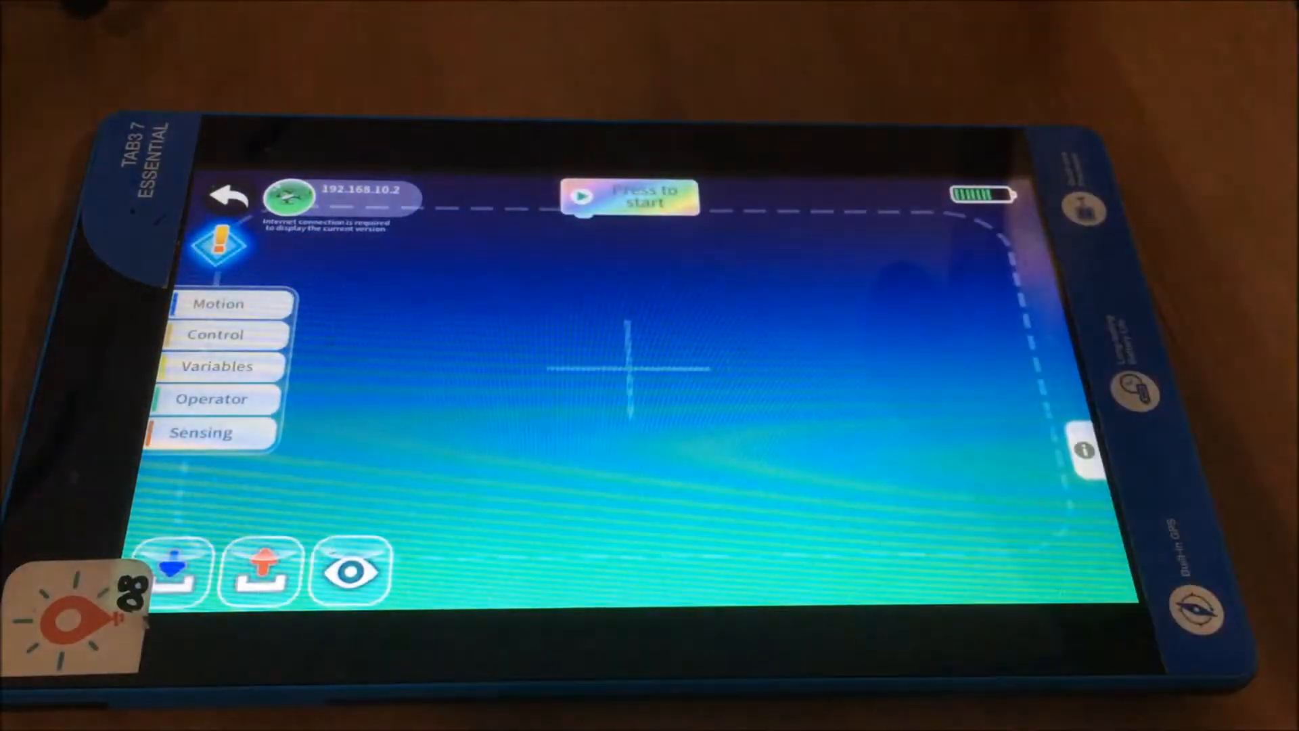
- Place a Take Off block from the Control category under the 'Press to start' block
click(219, 303)
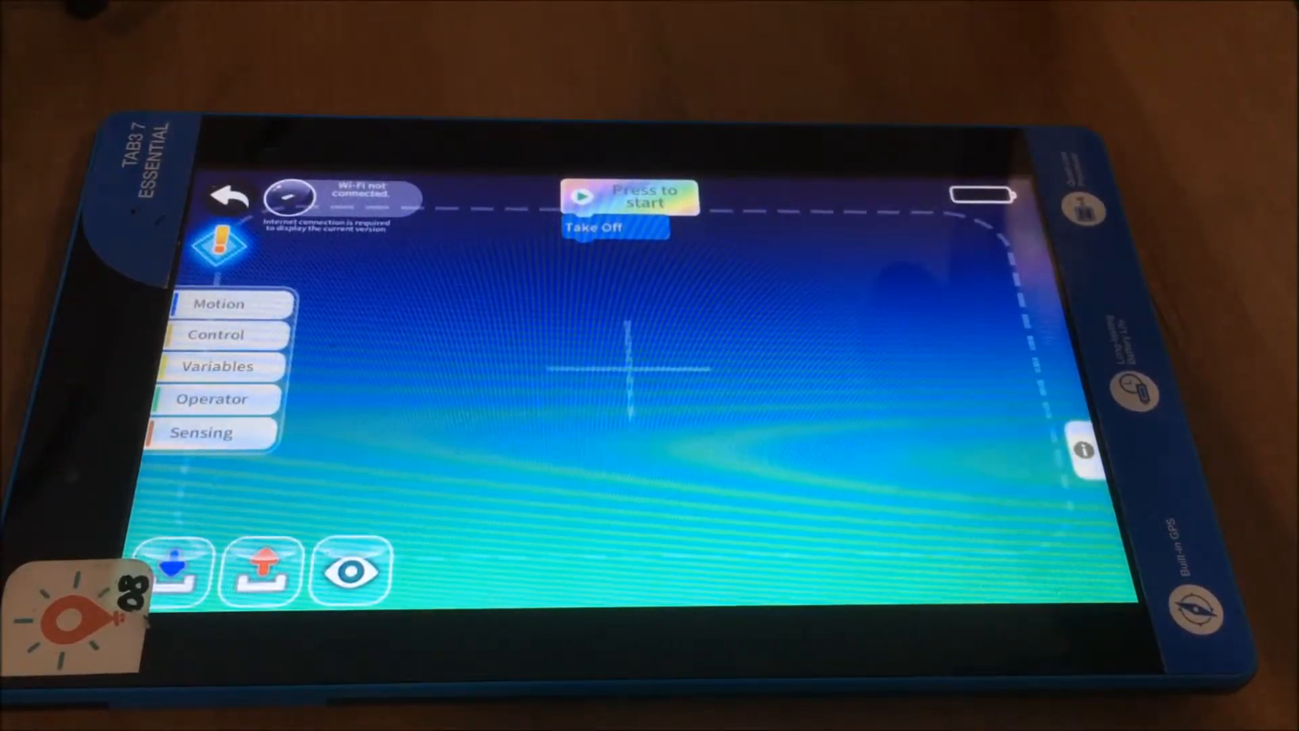
- Snap a Land block below Take Off so the program takes off then lands
click(221, 303)
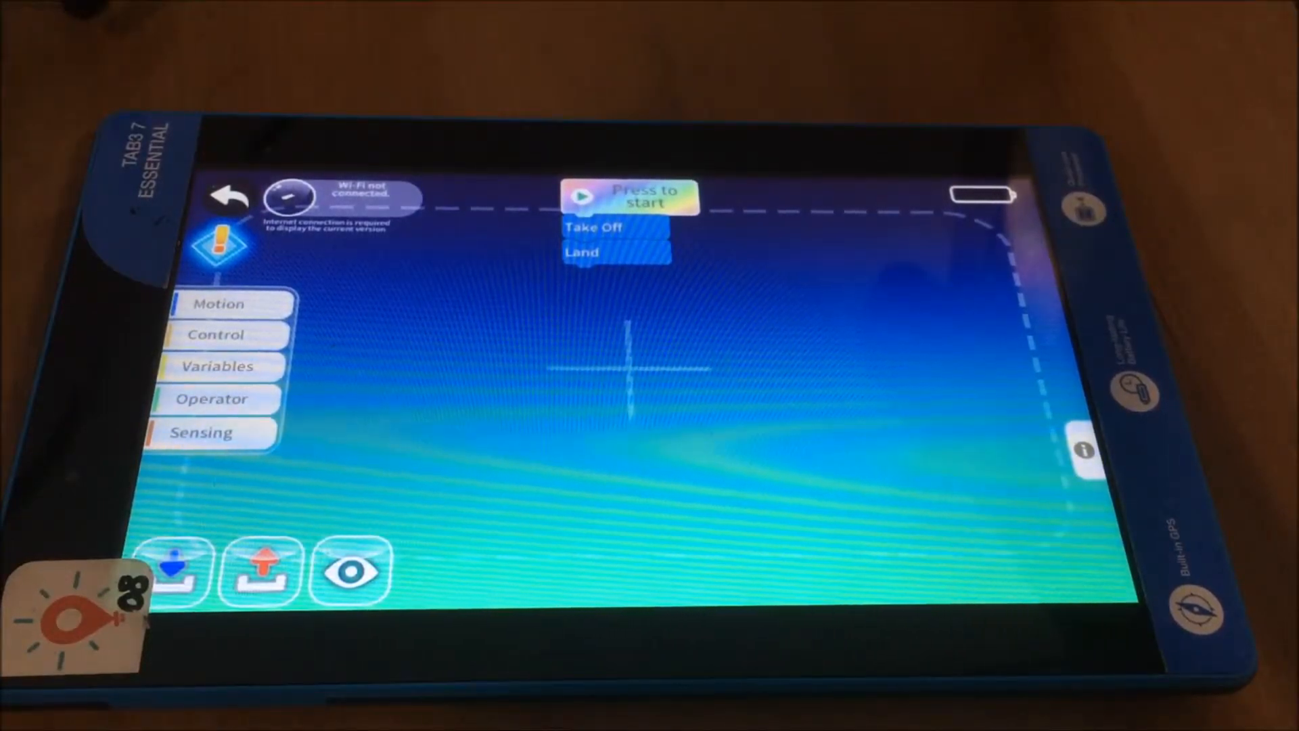
click(216, 334)
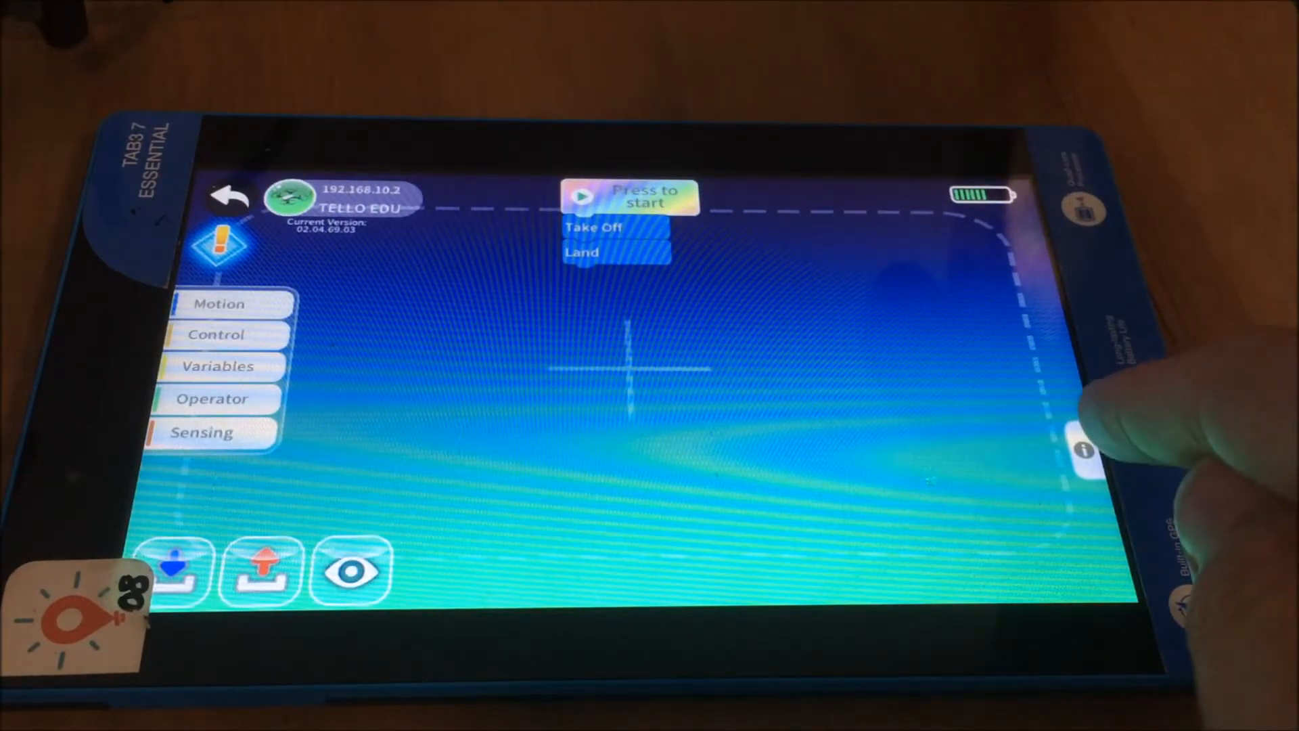
- Show the Flight Info panel with the connected drone's live telemetry readings
click(1086, 450)
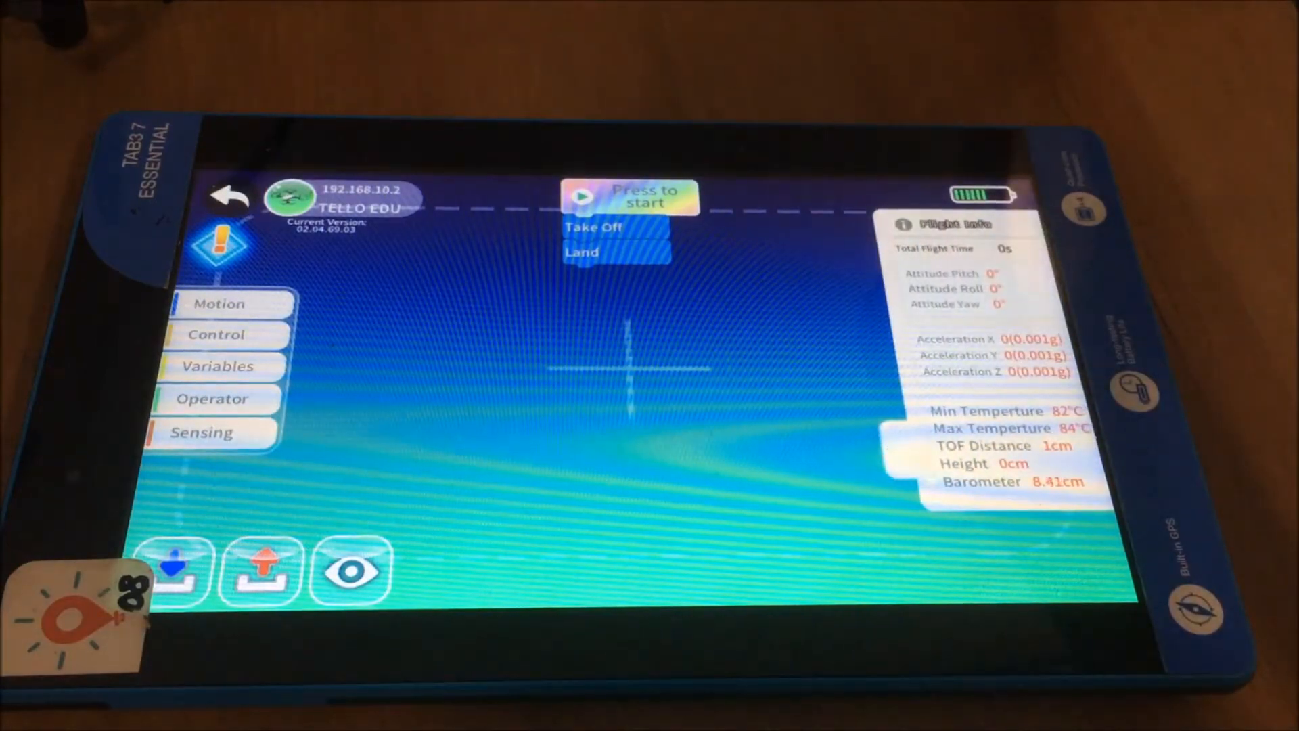